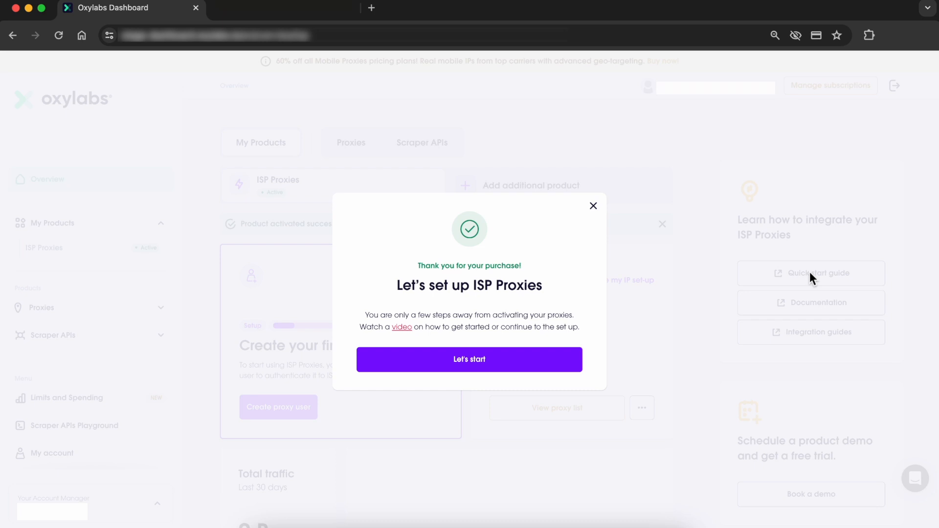
# Step: Start ISP proxy setup and create the proxy user named OxylabsISP with a valid password
pyautogui.click(469, 360)
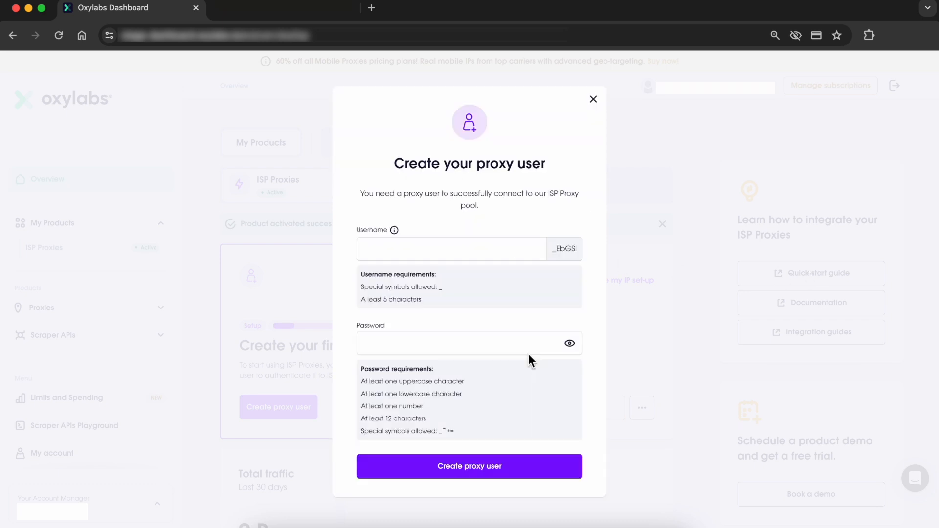
pyautogui.write('Oxylabs')
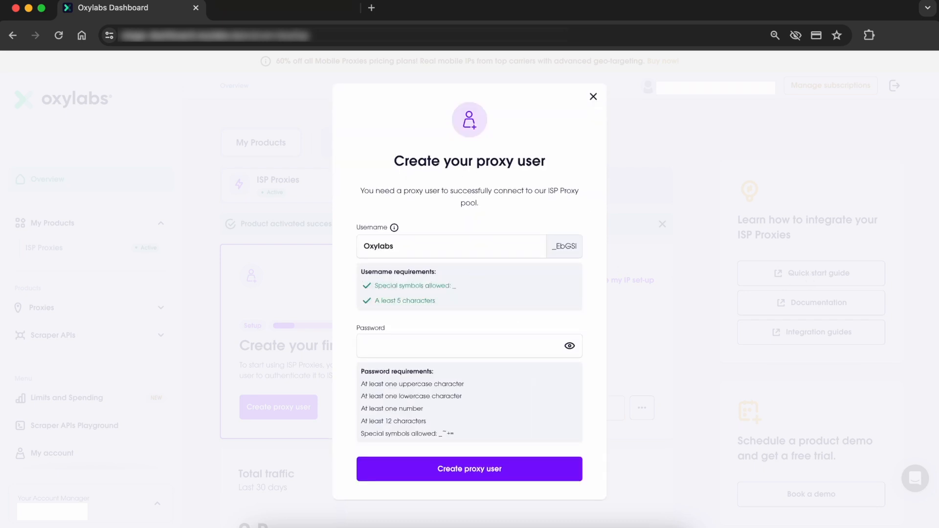
pyautogui.write('ISP')
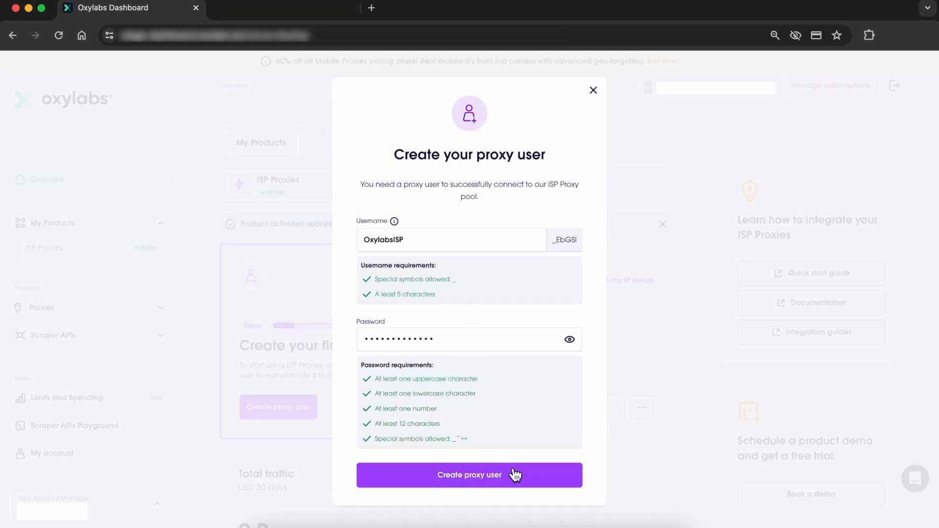
pyautogui.click(469, 474)
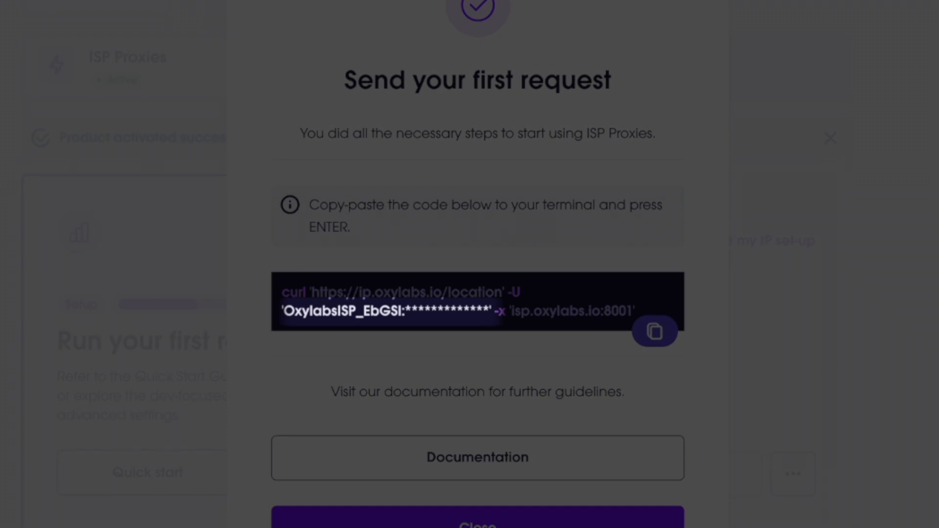
# Step: Copy the curl command from the Send your first request dialog
pyautogui.click(655, 332)
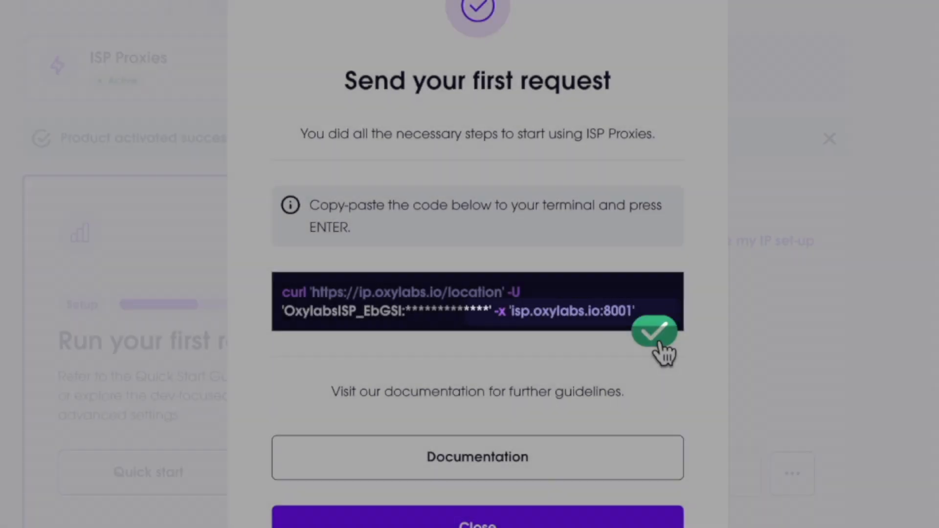
pyautogui.click(654, 331)
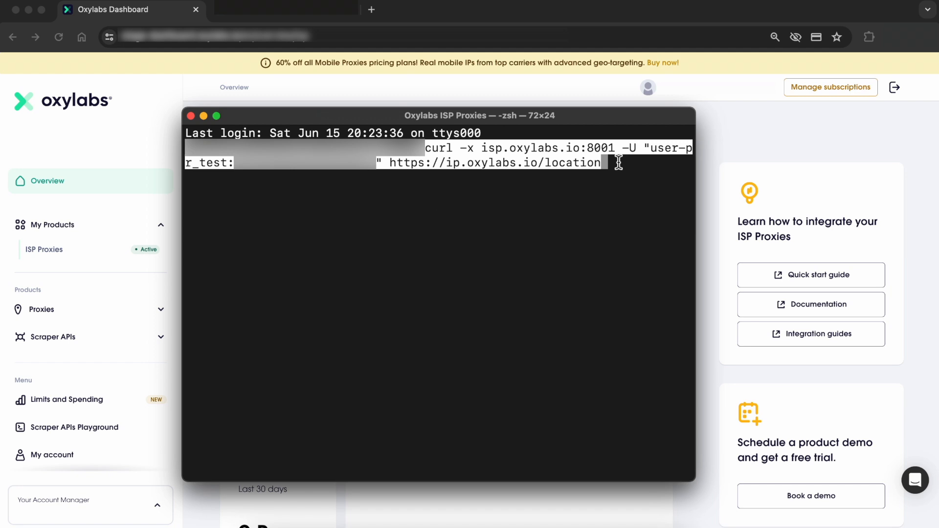
# Step: Execute the pasted curl request and highlight the returned Paris, France location JSON
pyautogui.press('Return')
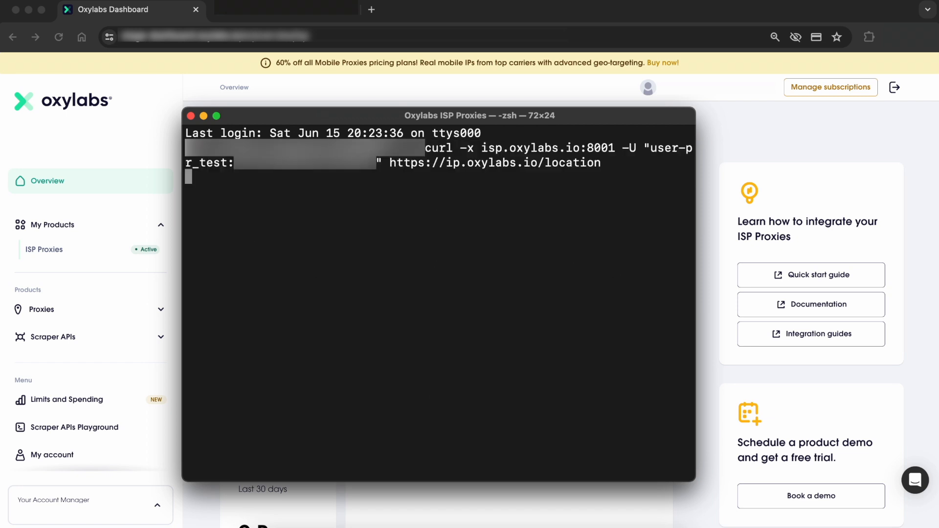
pyautogui.press('Return')
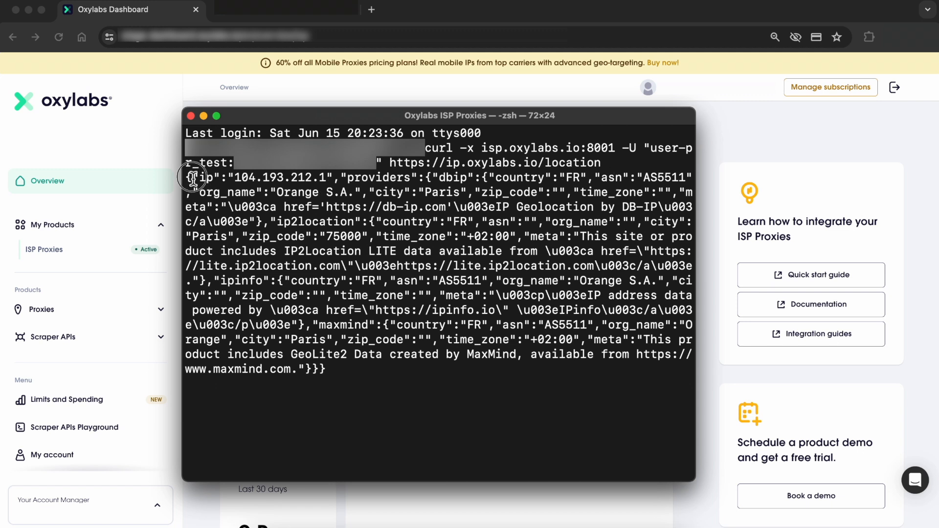
pyautogui.moveTo(195, 178); pyautogui.dragTo(324, 193)
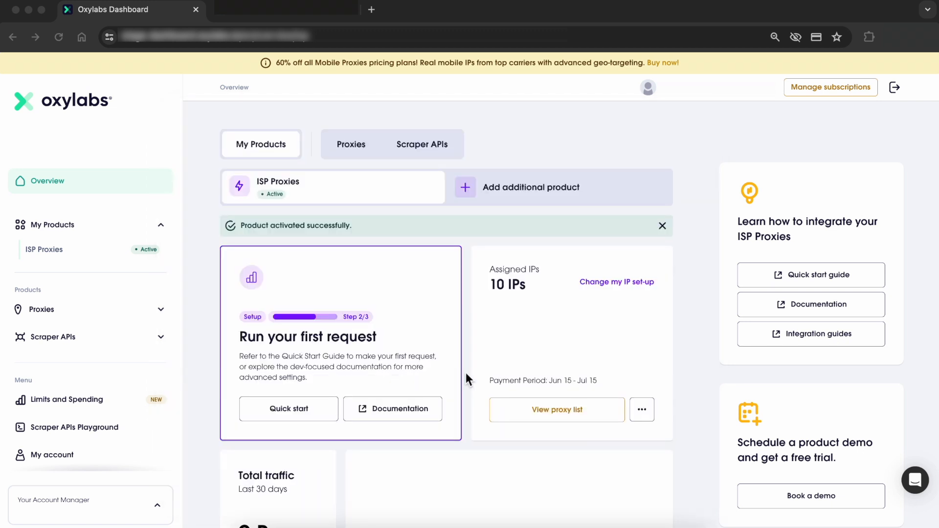
pyautogui.moveTo(221, 330)
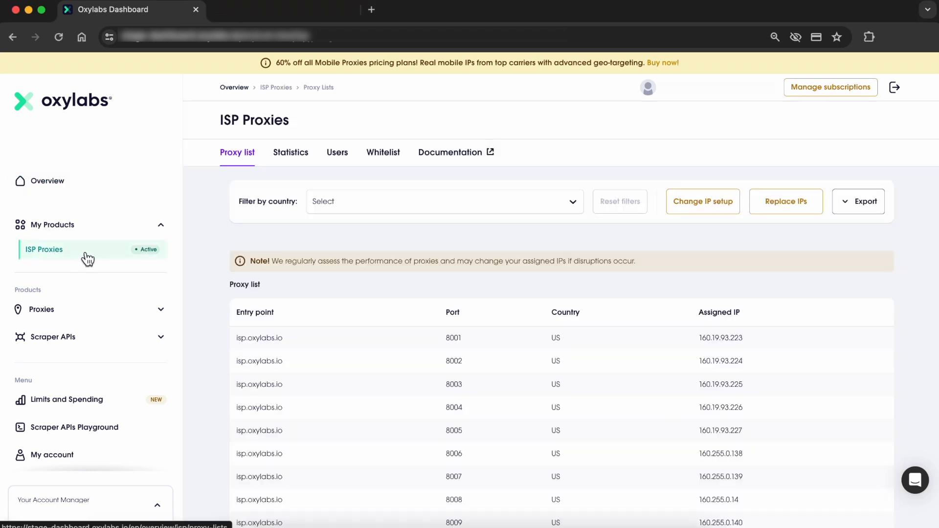
pyautogui.moveTo(183, 199)
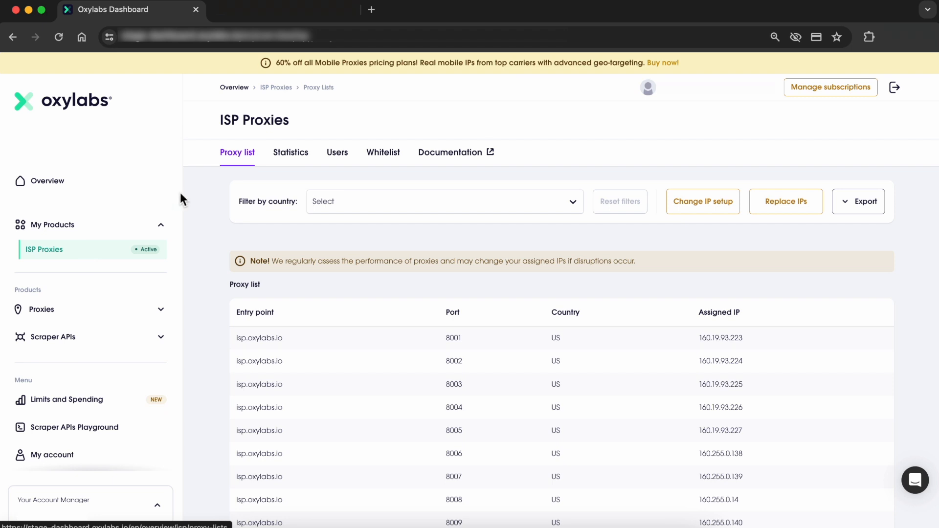
# Step: Scroll the proxy list and select the entry point isp.oxylabs.io and assigned IP 160.19.93.223
pyautogui.scroll(-3)
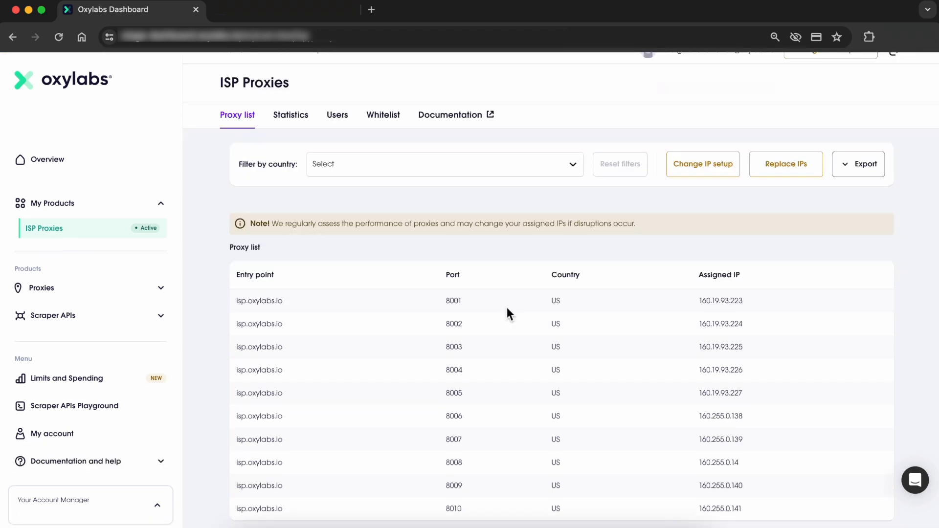
pyautogui.doubleClick(258, 300)
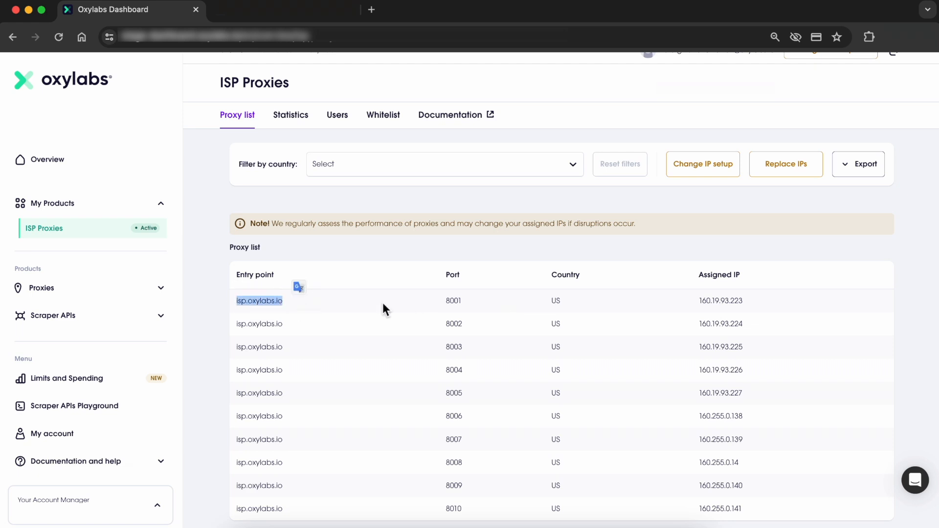
pyautogui.click(574, 309)
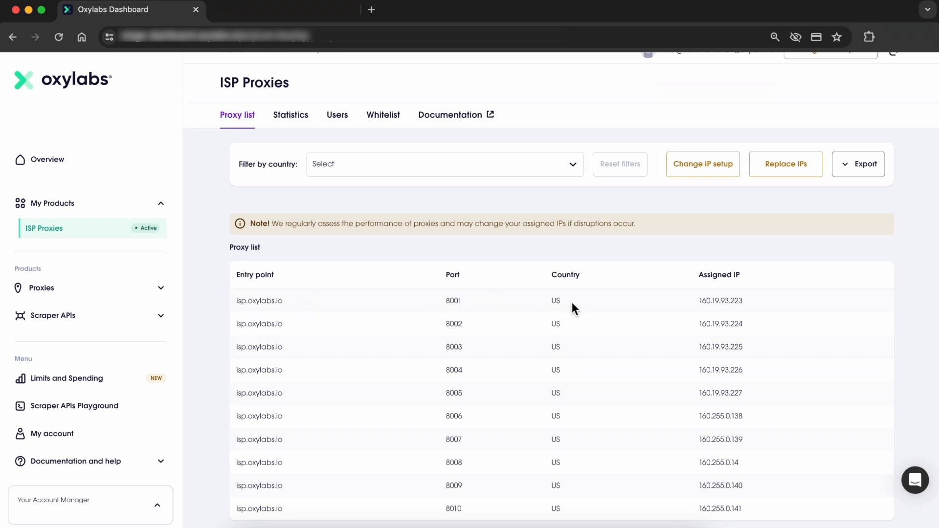
pyautogui.doubleClick(721, 301)
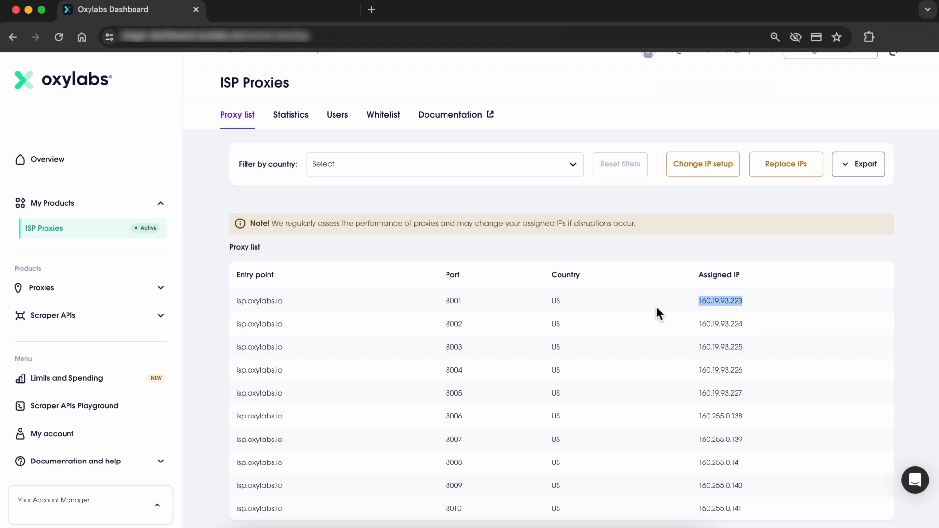
pyautogui.moveTo(450, 115)
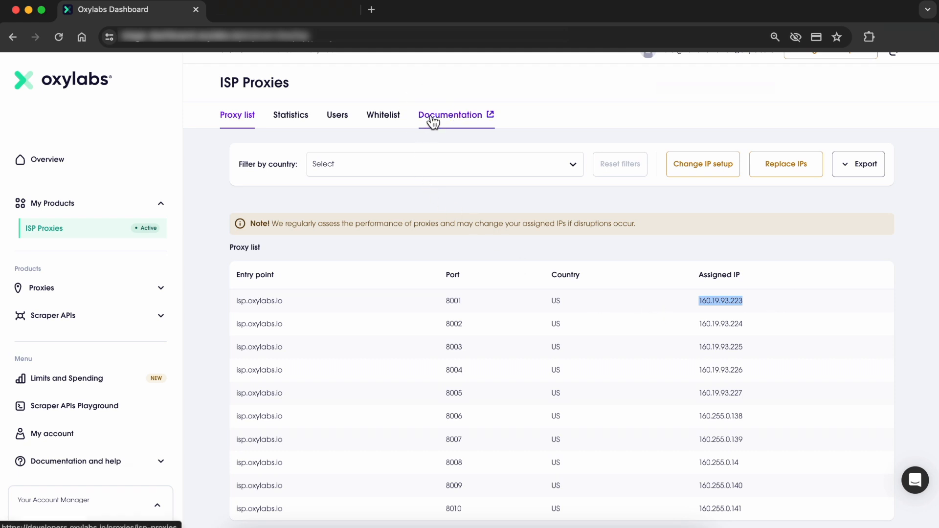
# Step: Navigate Documentation to Proxy List > Proxy Rotation and view the Python code example
pyautogui.click(450, 116)
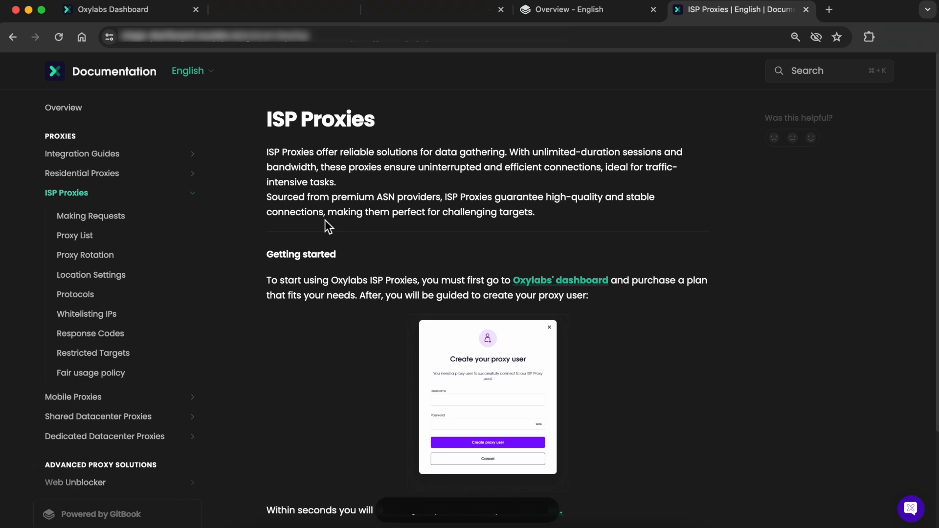
pyautogui.click(75, 235)
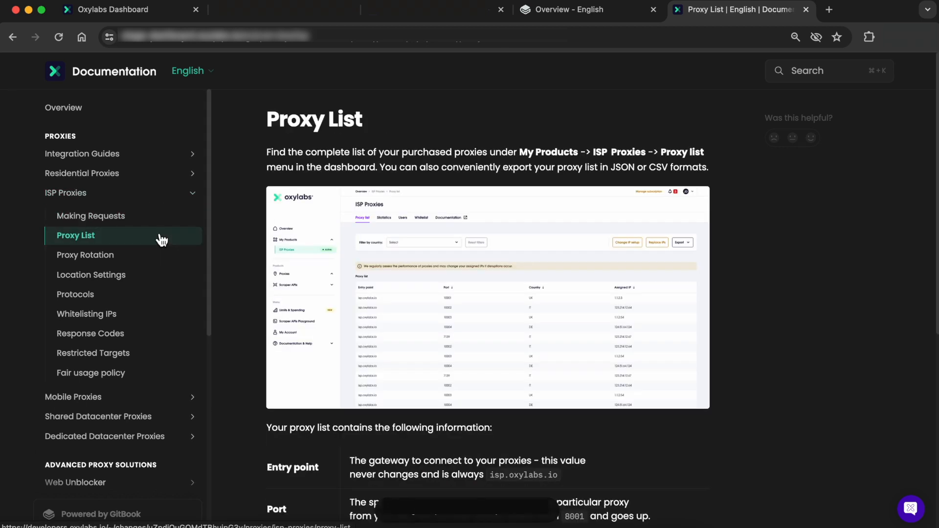
pyautogui.click(85, 254)
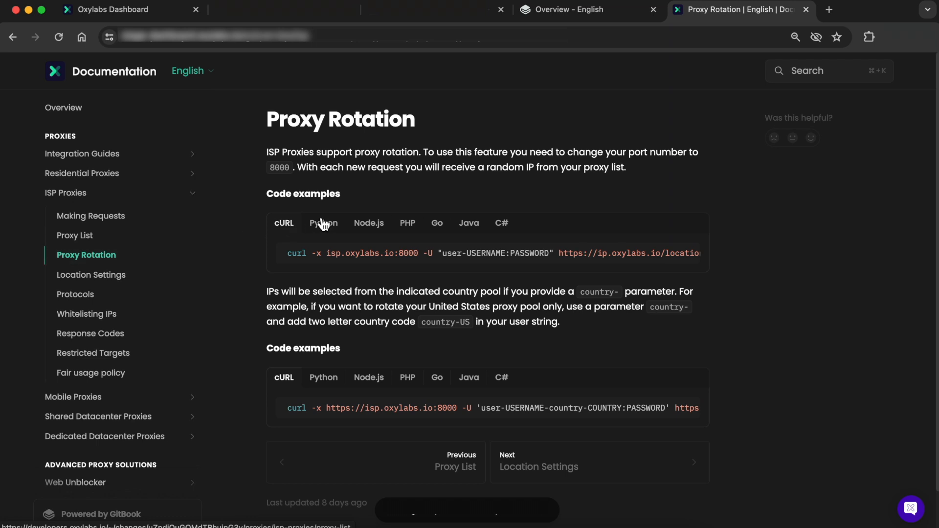
pyautogui.click(323, 223)
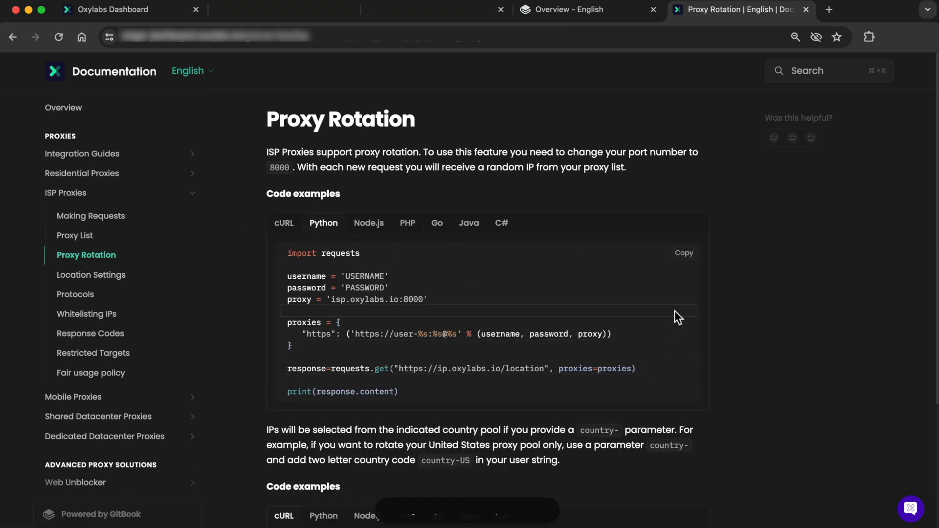
pyautogui.click(683, 252)
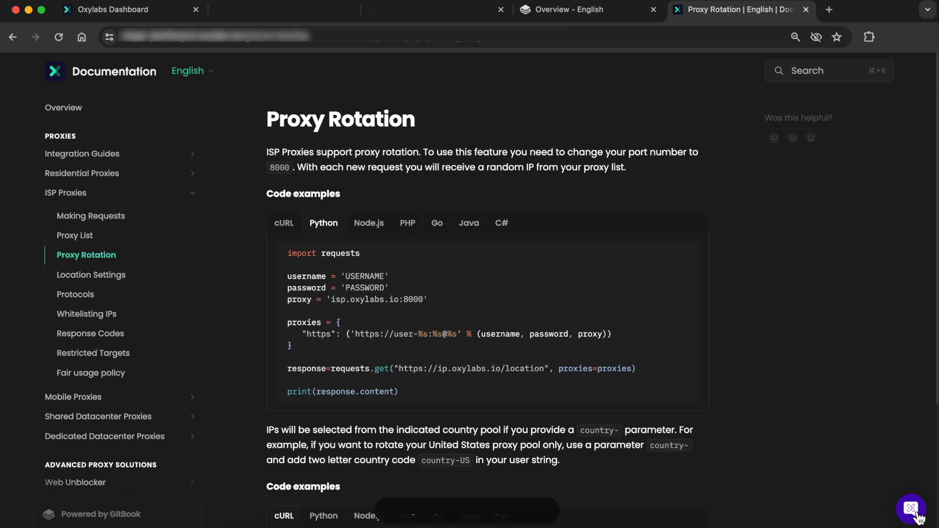
# Step: Send support a chat message asking for help setting up ISP proxies
pyautogui.click(916, 509)
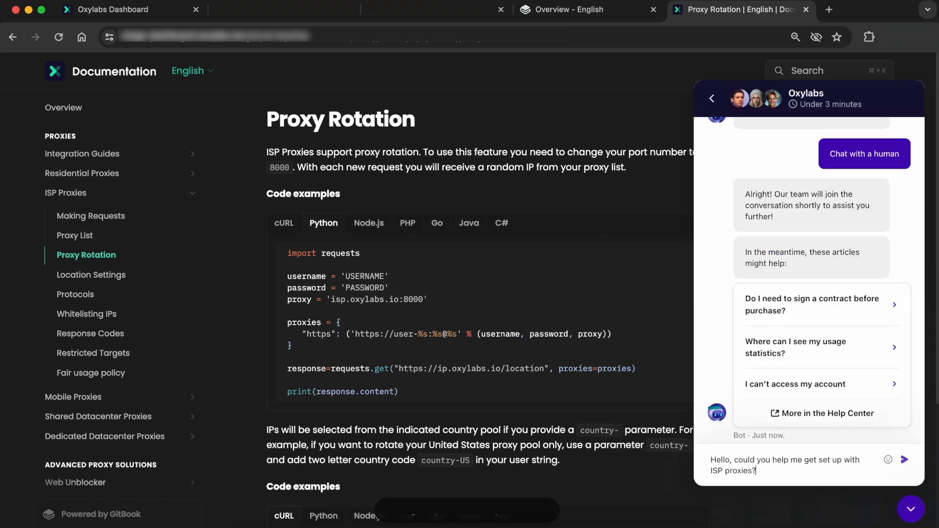
pyautogui.click(905, 460)
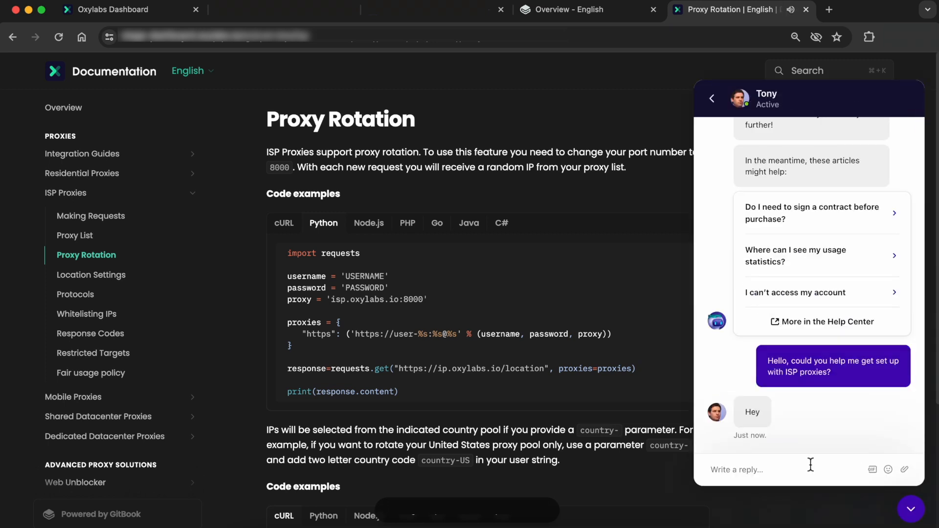